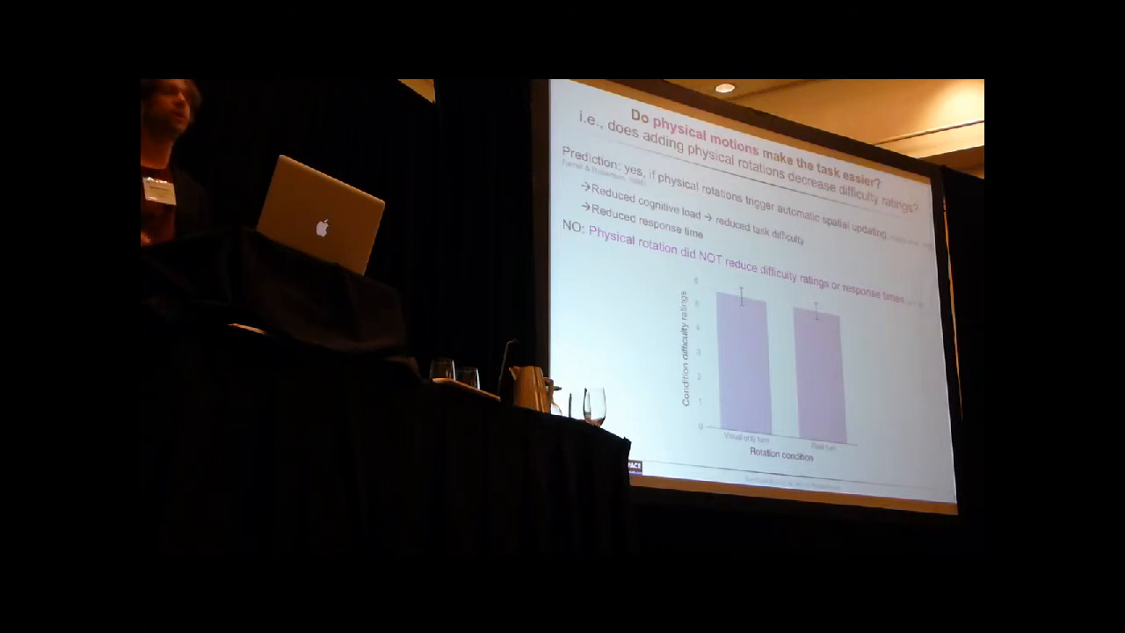
key(right)
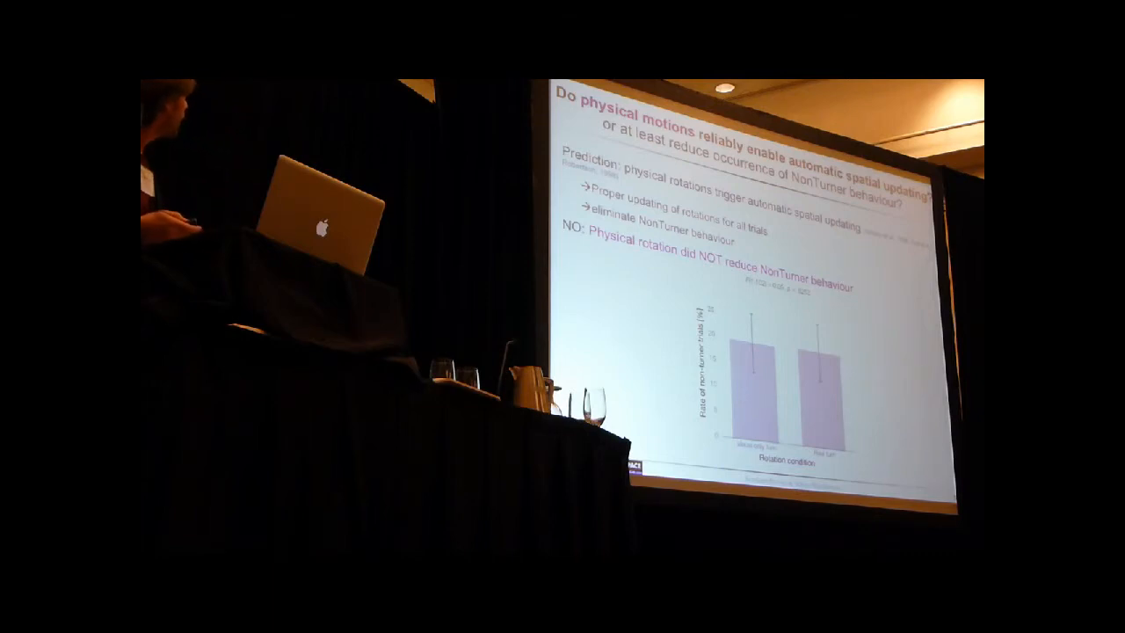
key(right)
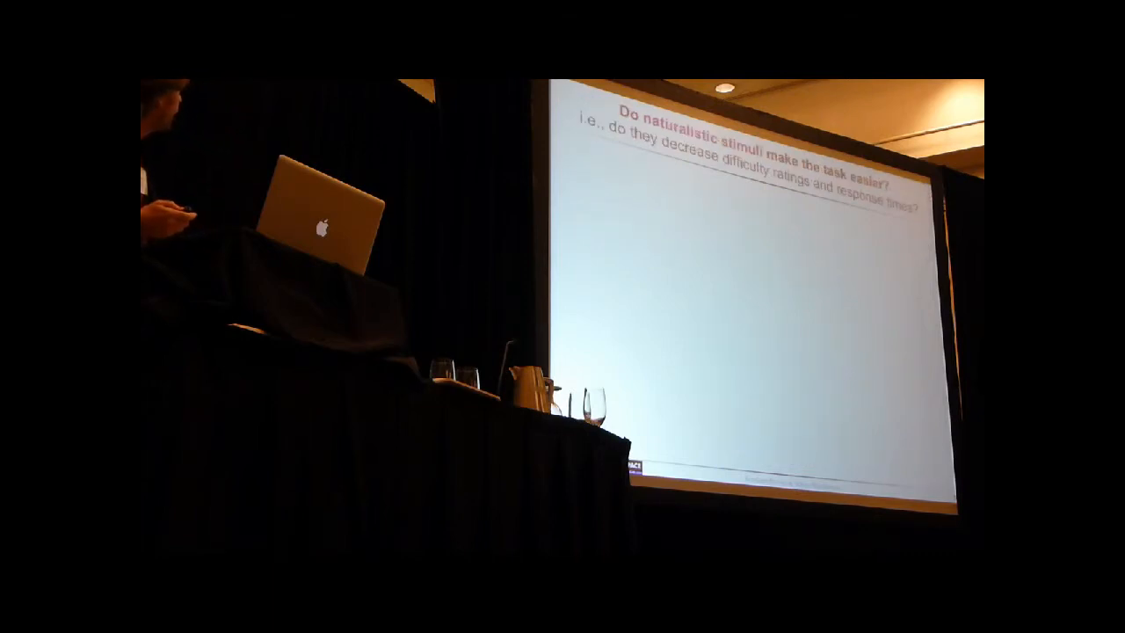